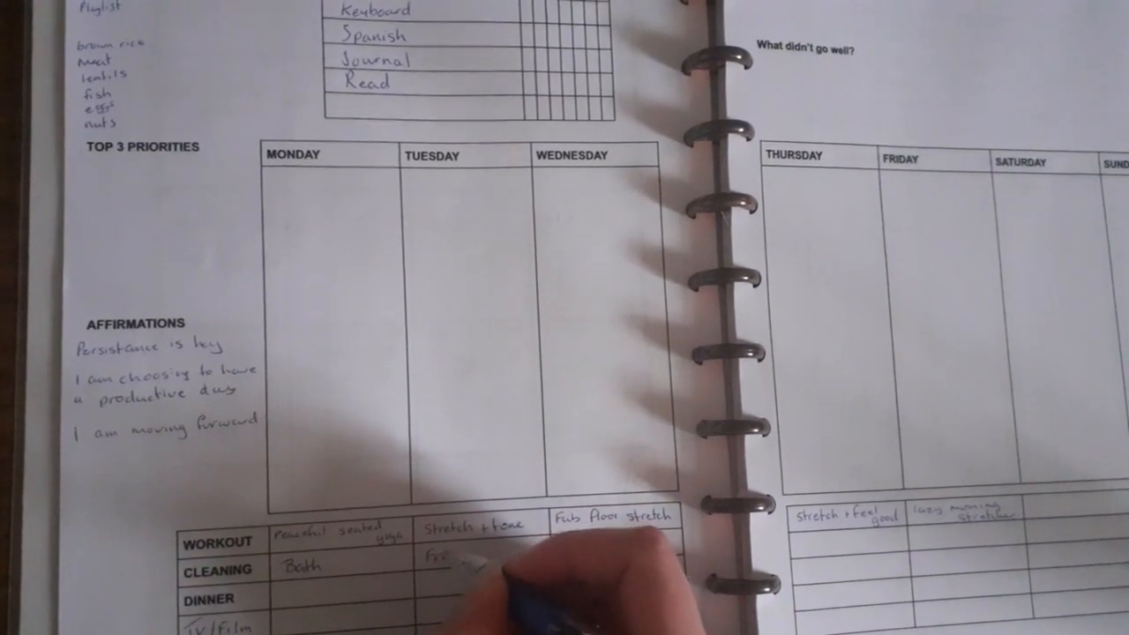
text(Fridge)
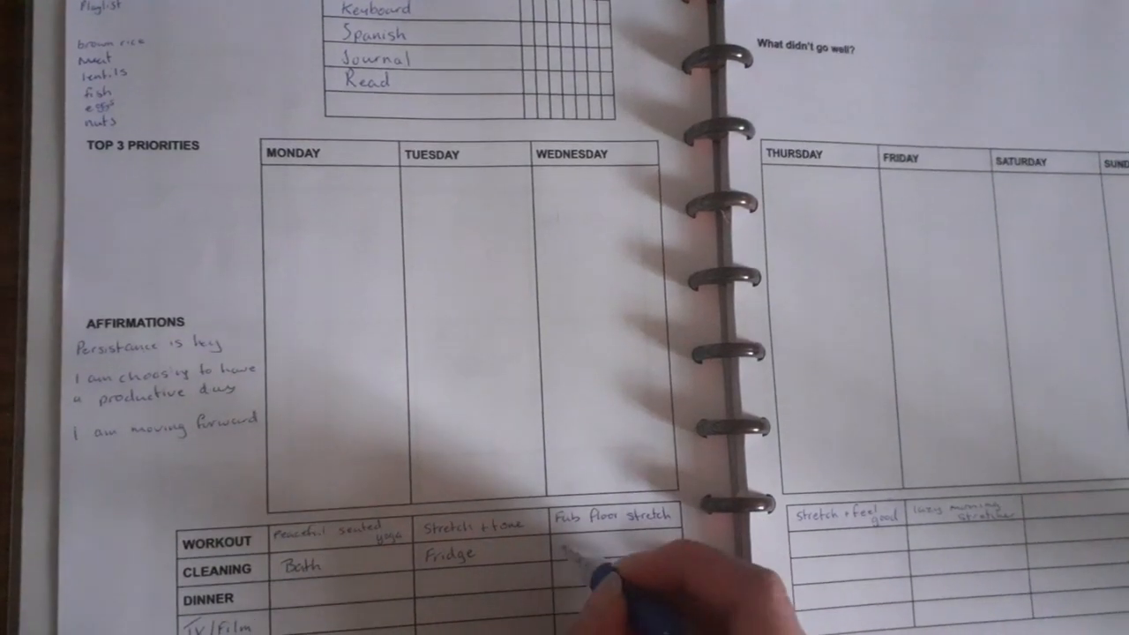
text(Laundry)
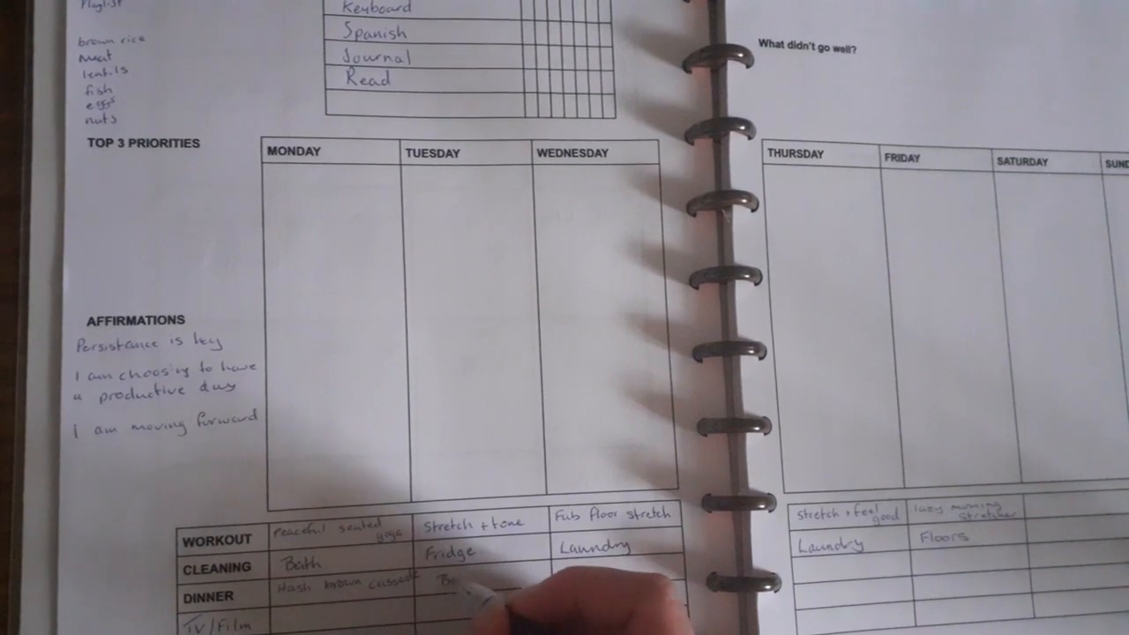
text(Burritos)
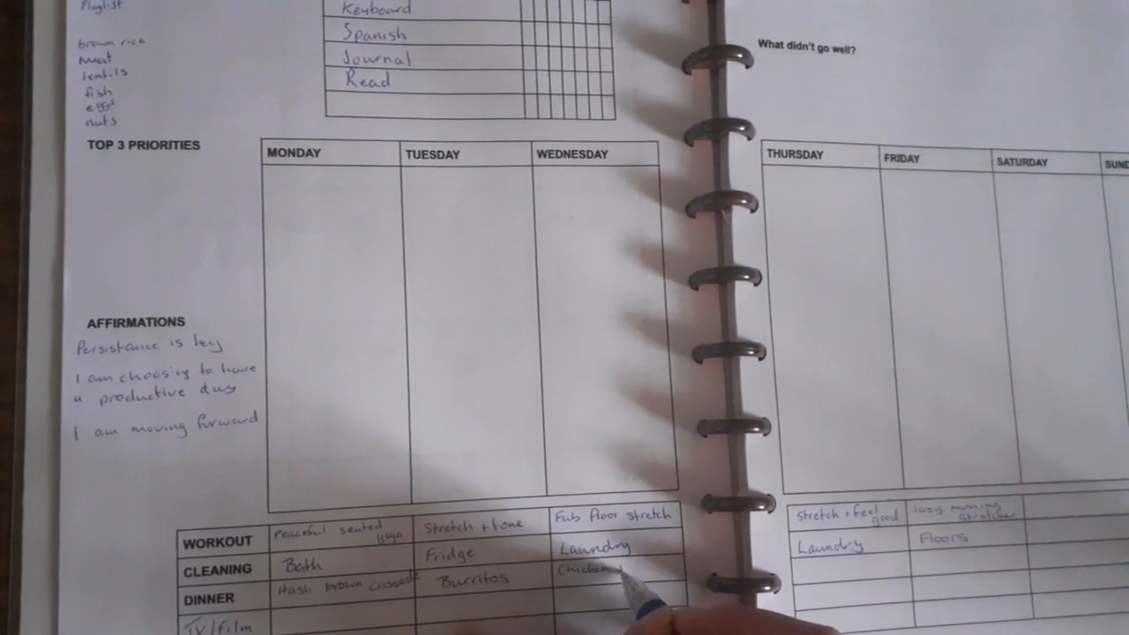
text(pasta)
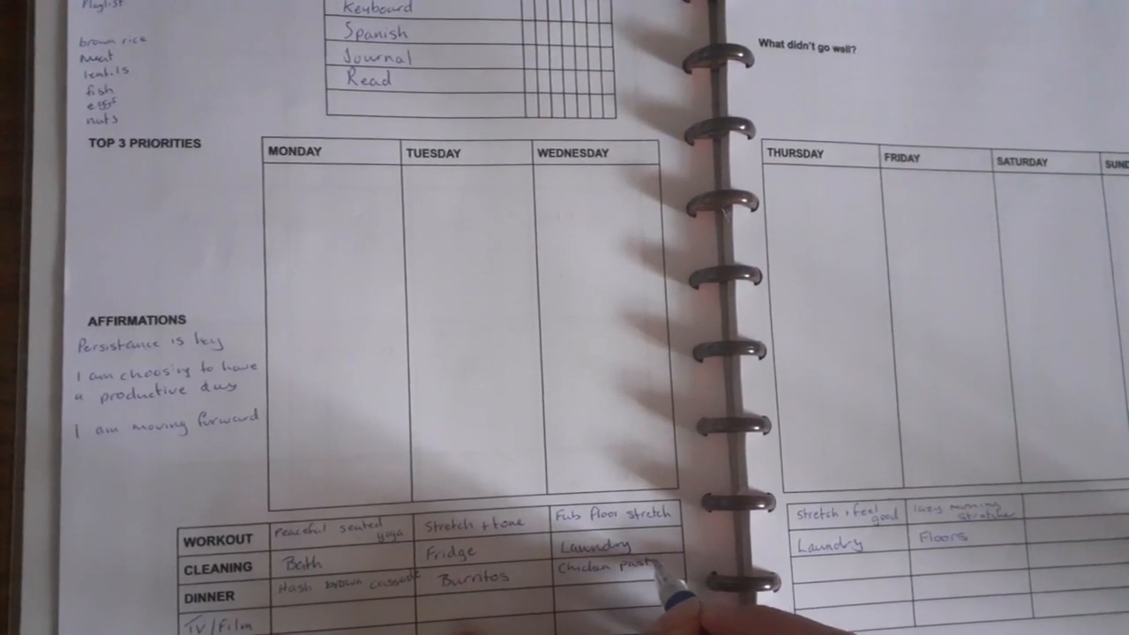